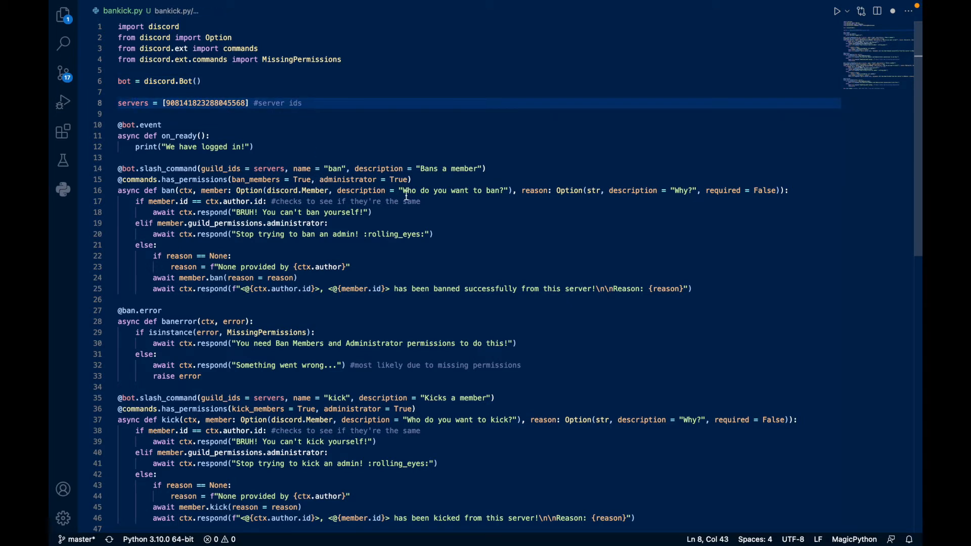
pyautogui.click(254, 147)
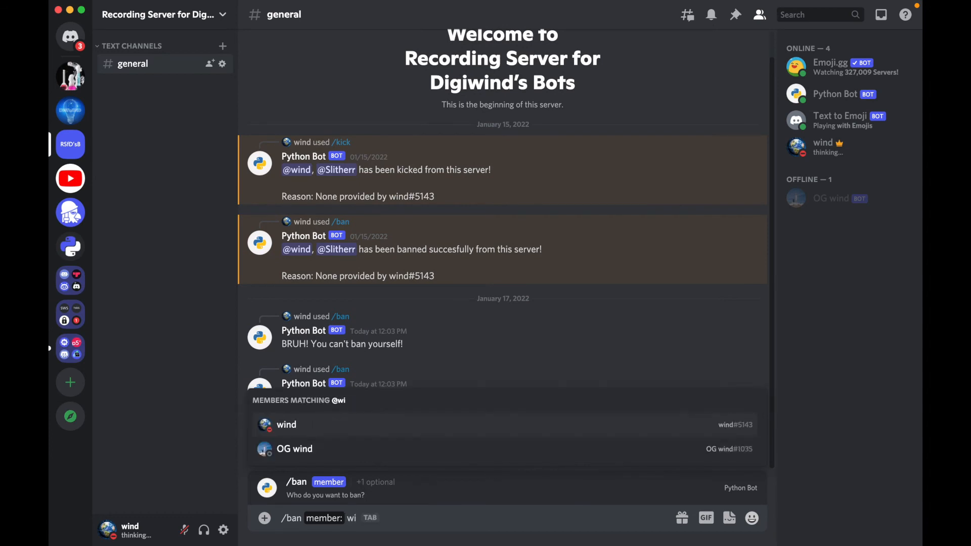
pyautogui.click(294, 448)
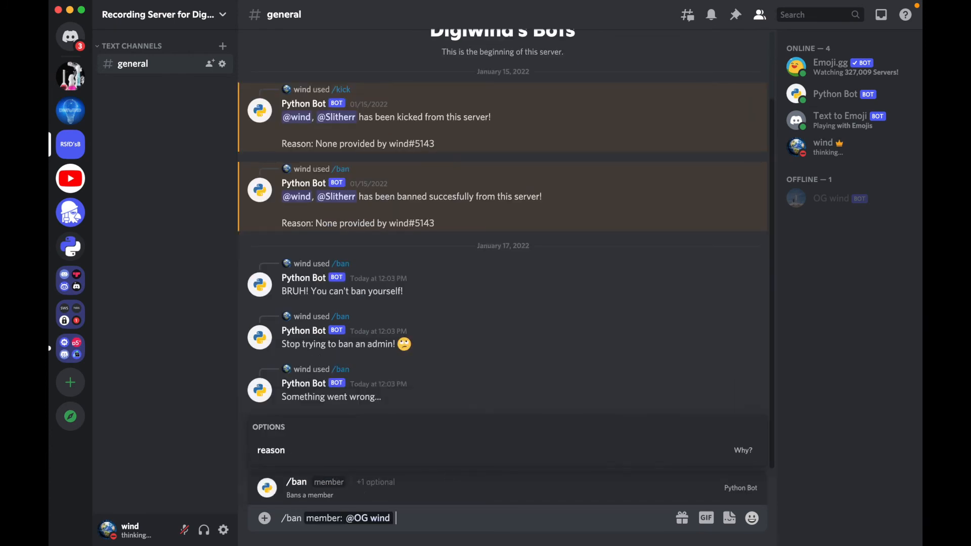